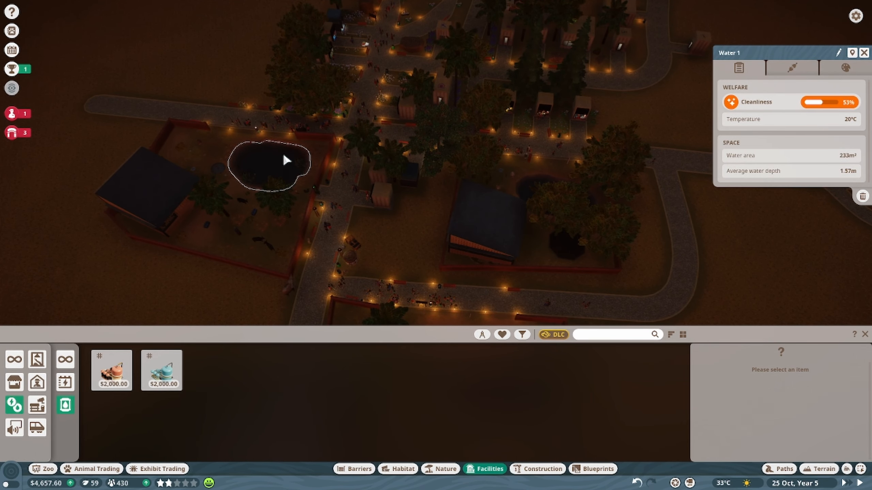
mouse_move(539, 184)
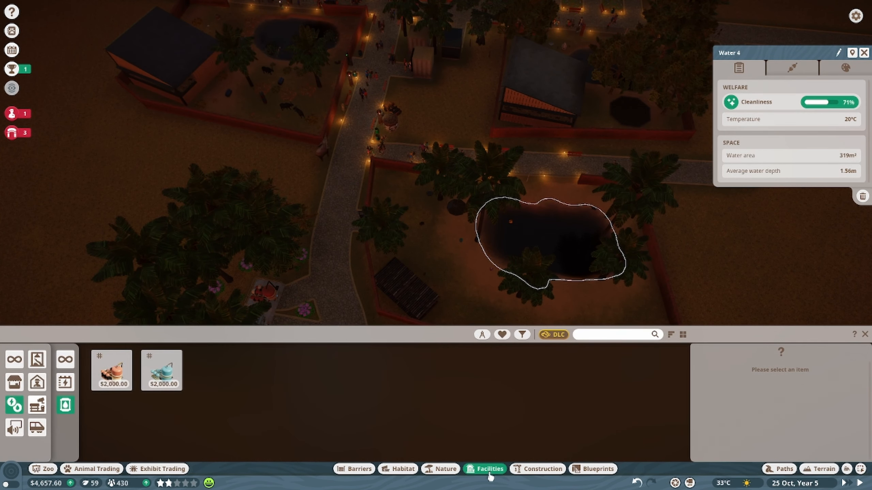
mouse_move(162, 370)
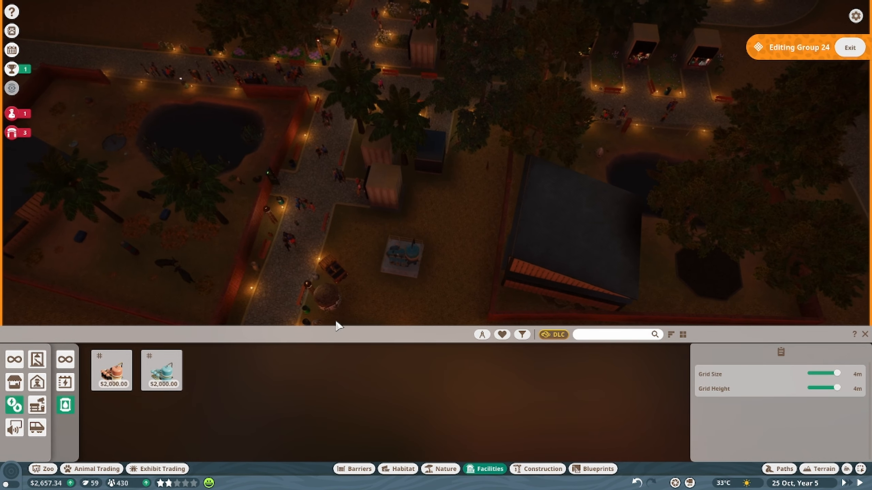
Close the facilities catalogue and plant a $200 palm tree beside the water treatment facility
left_click(443, 468)
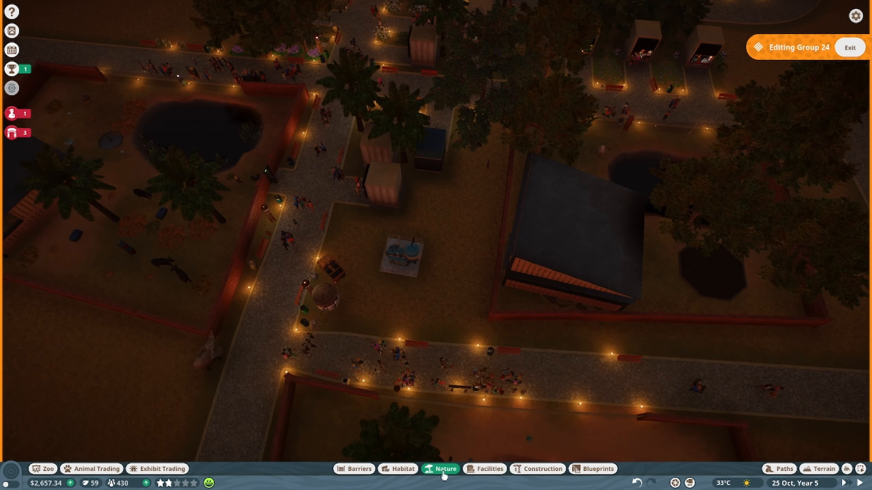
left_click(444, 469)
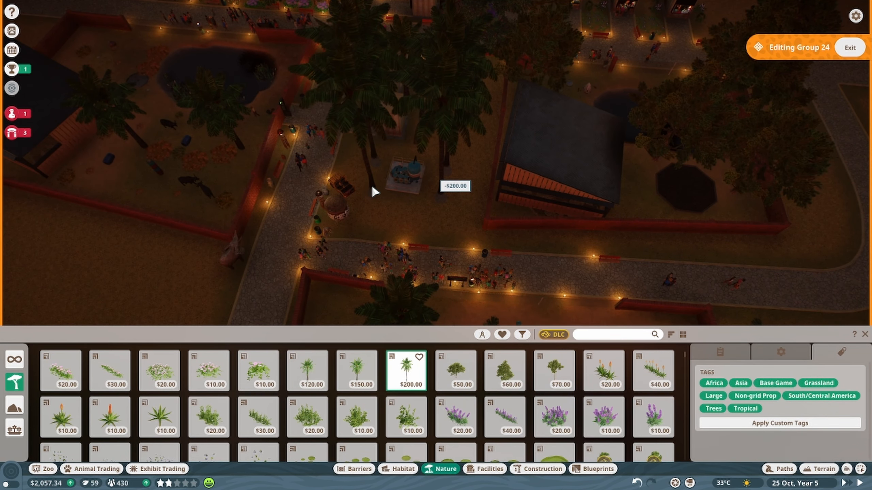
left_click(553, 417)
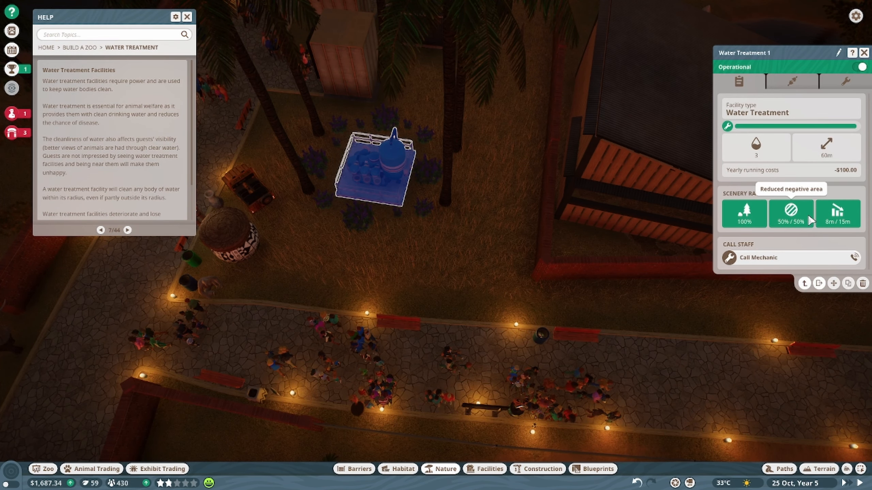
mouse_move(572, 209)
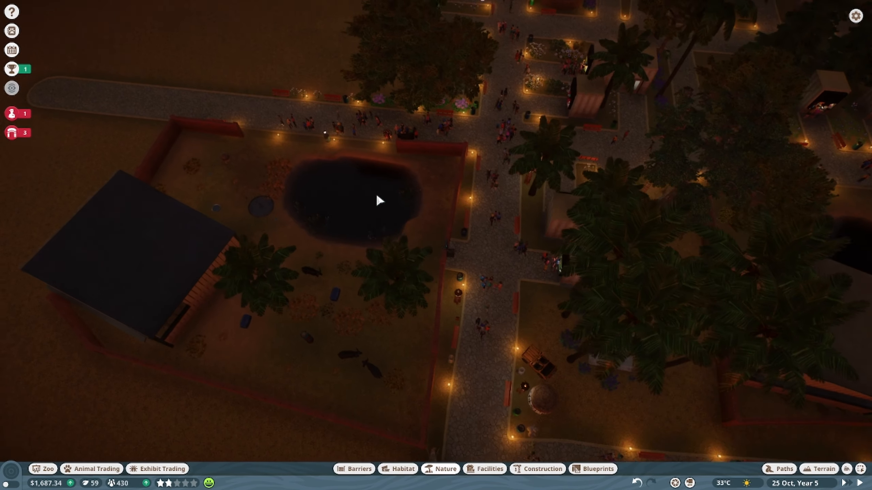
Inspect the water cleanliness of two habitat ponds
left_click(356, 201)
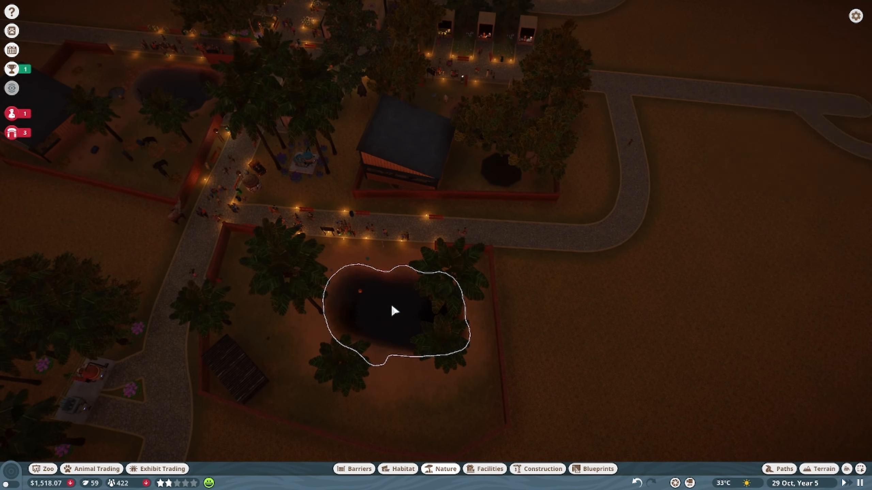
left_click(393, 311)
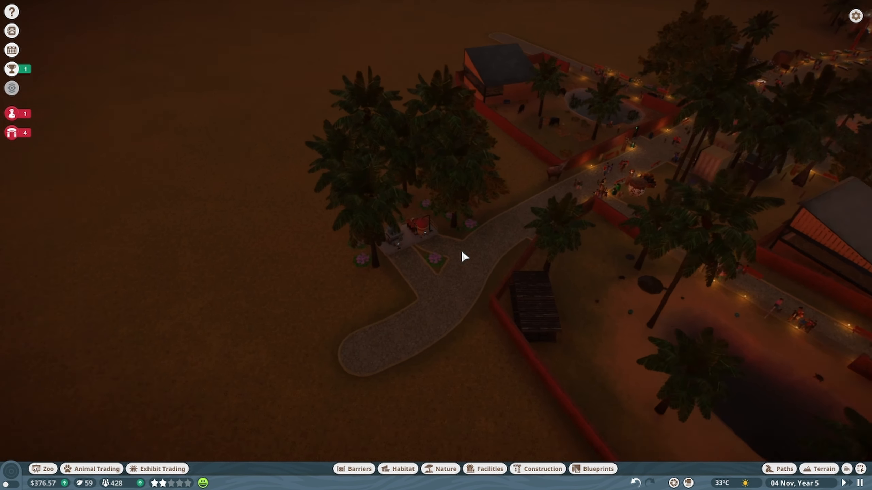
Select the 20°C water temperature regulator and expand the transformer's details to view its scenery rating
left_click(414, 222)
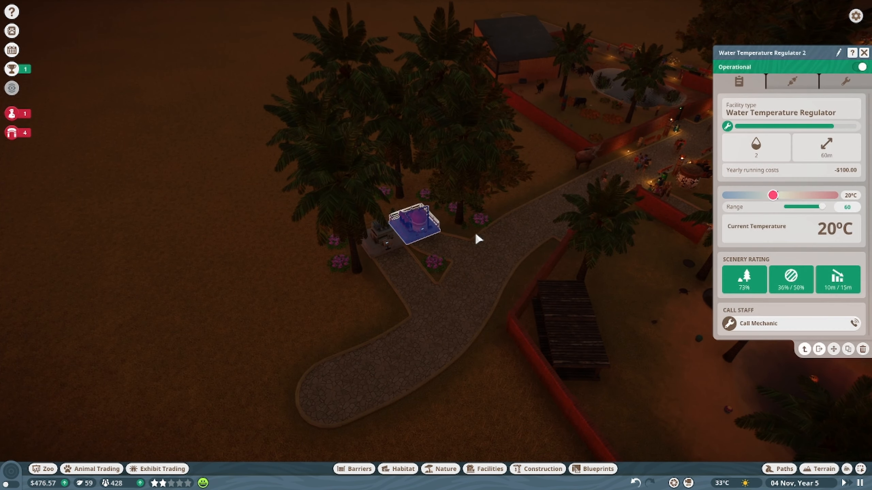
mouse_move(838, 281)
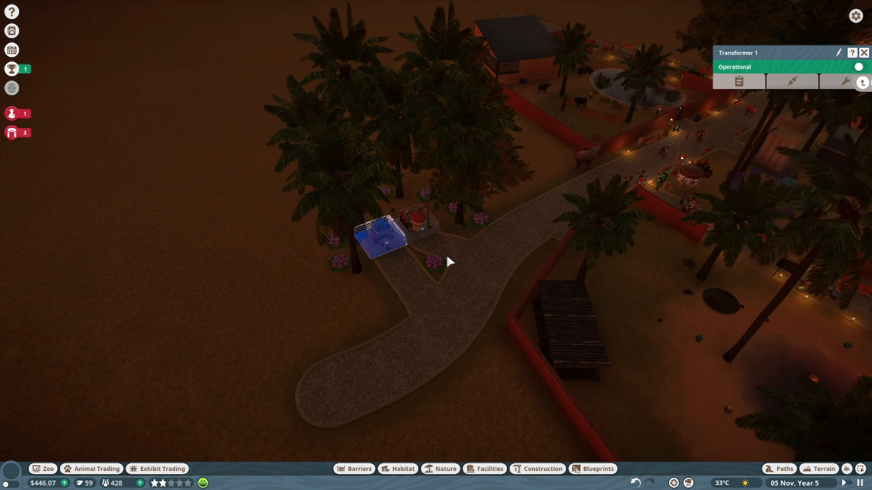
left_click(738, 82)
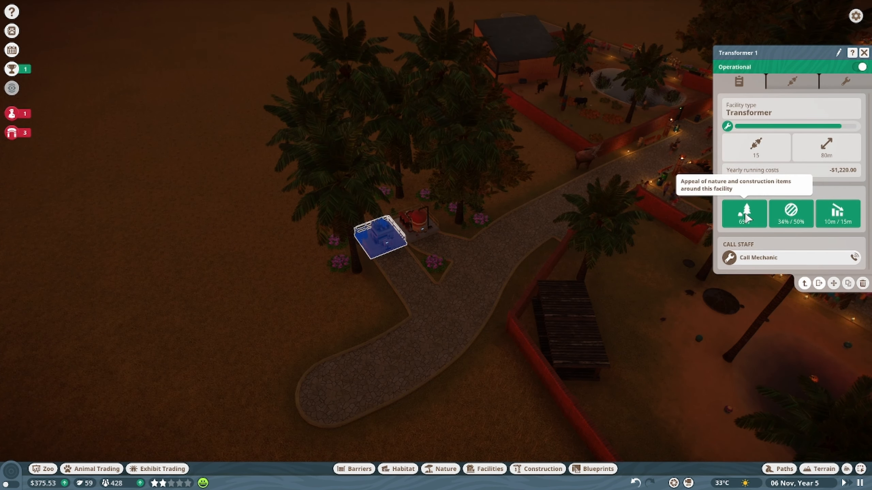